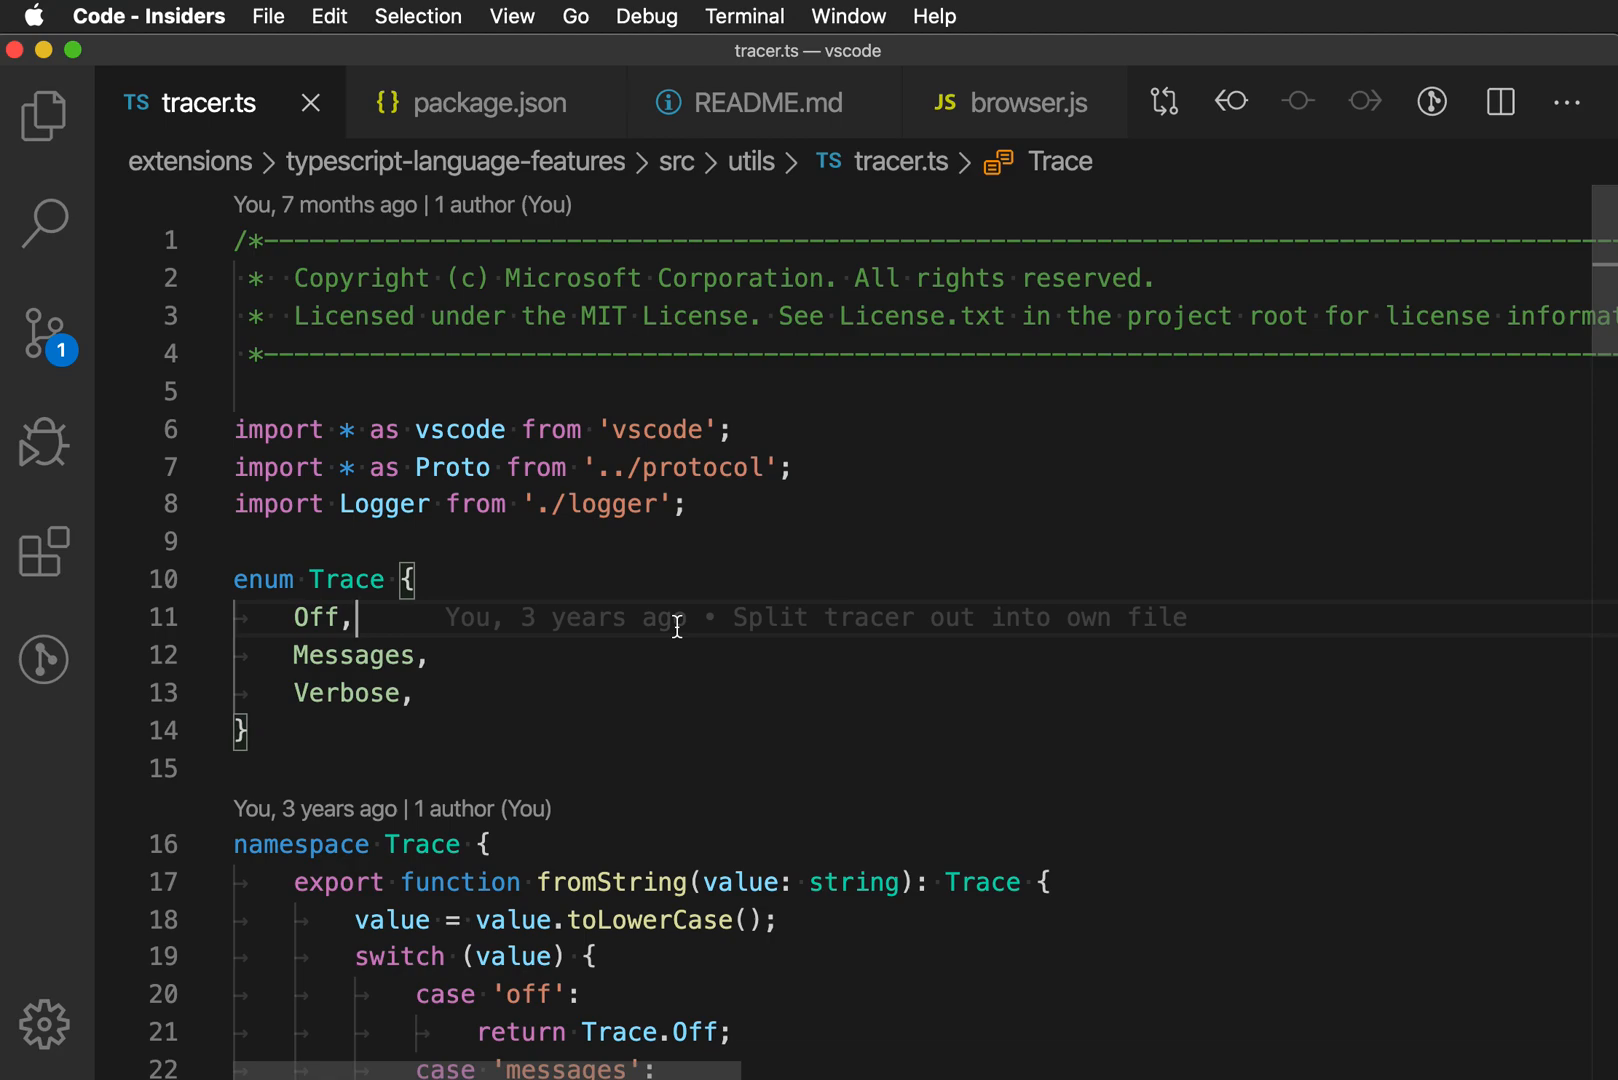
# List tracer.ts symbols filtered by 'logg', then jump to package.json devDependencies.
pyautogui.click(575, 15)
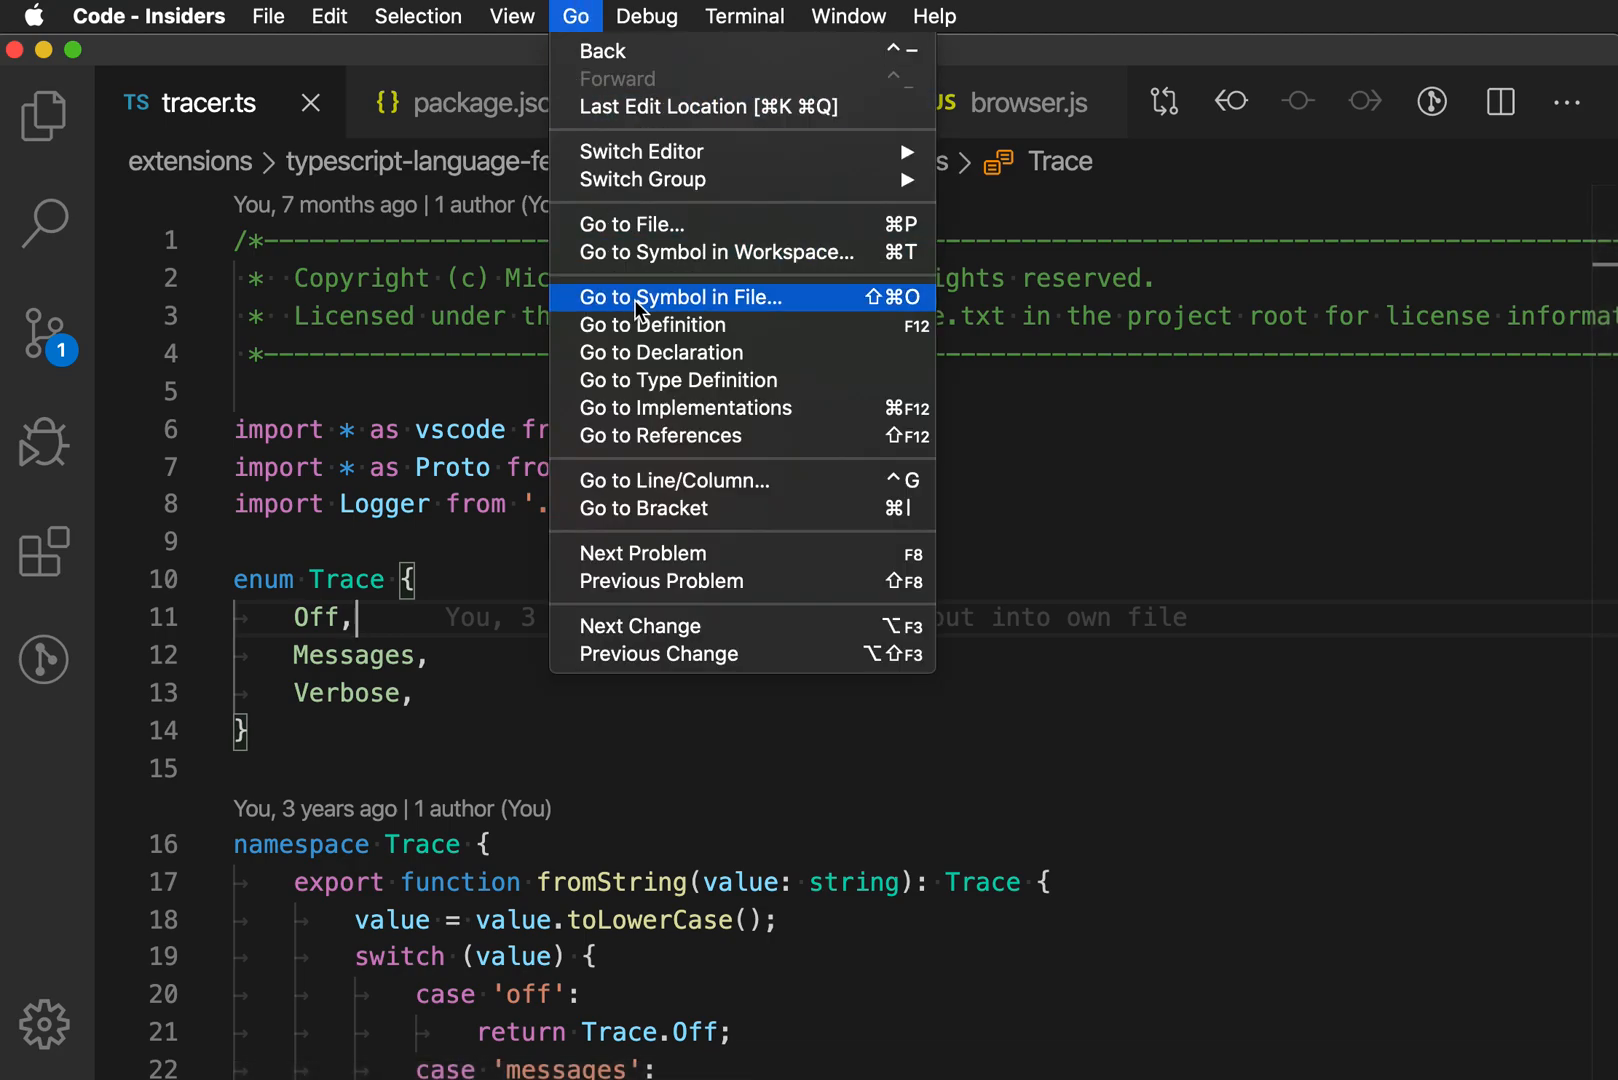
pyautogui.click(678, 297)
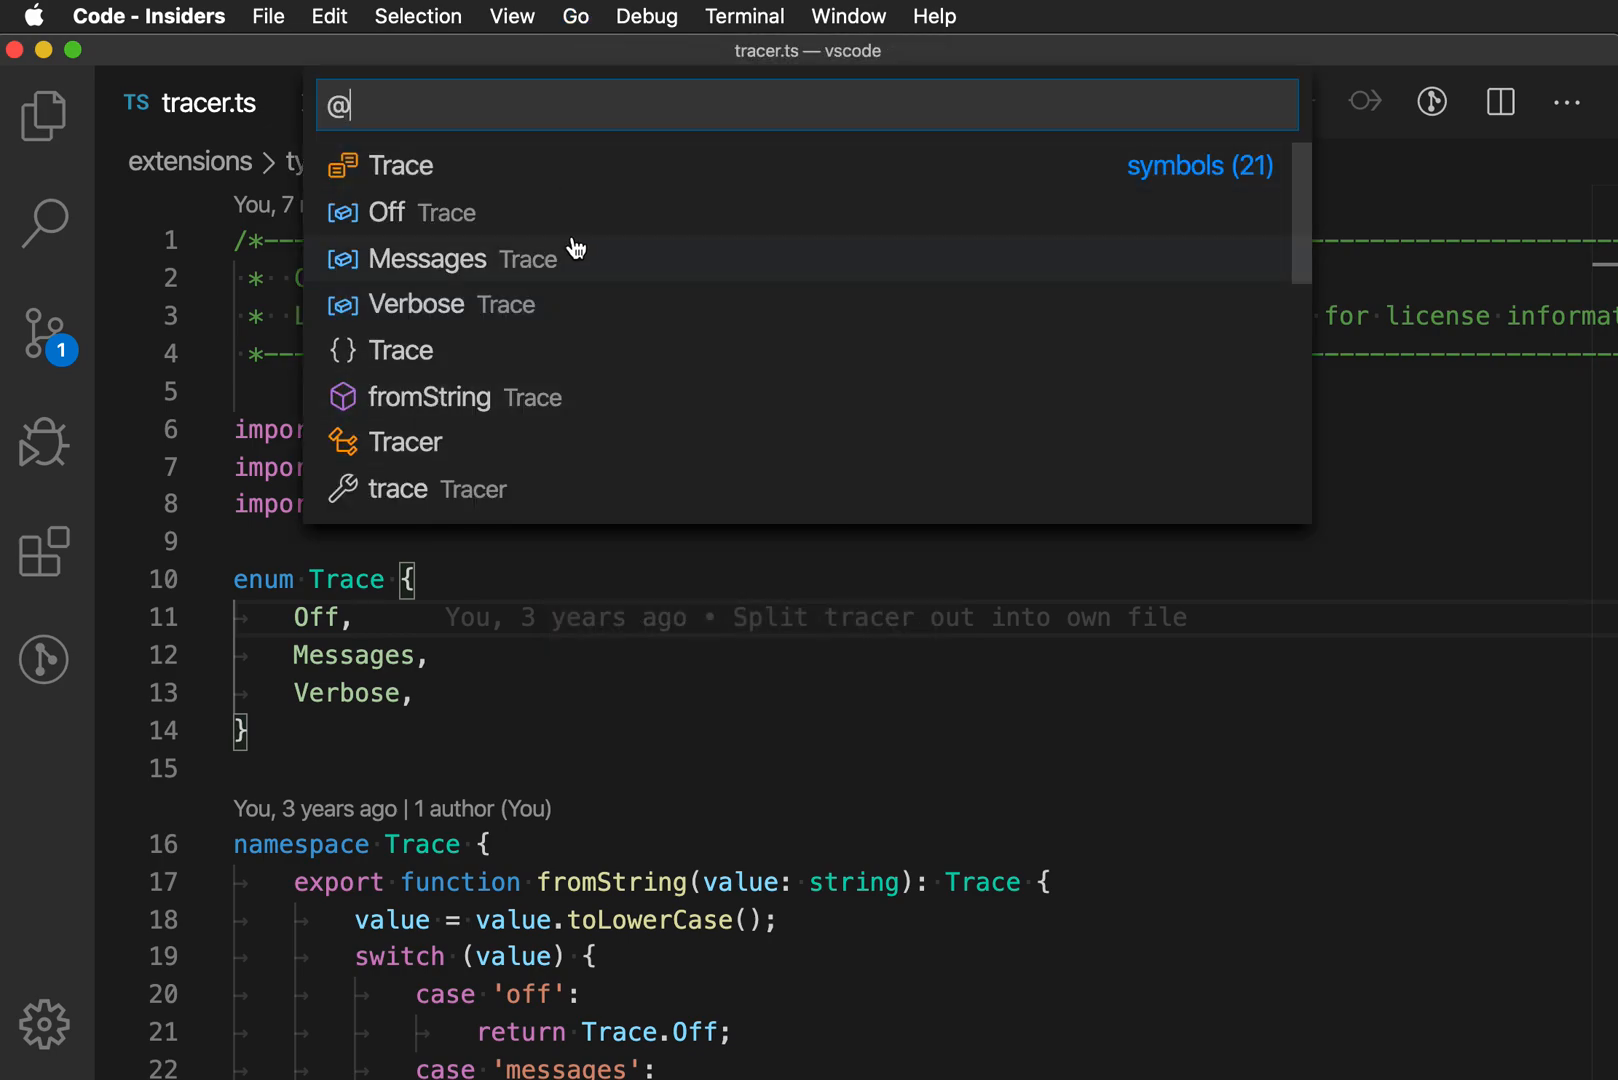
pyautogui.press('Escape')
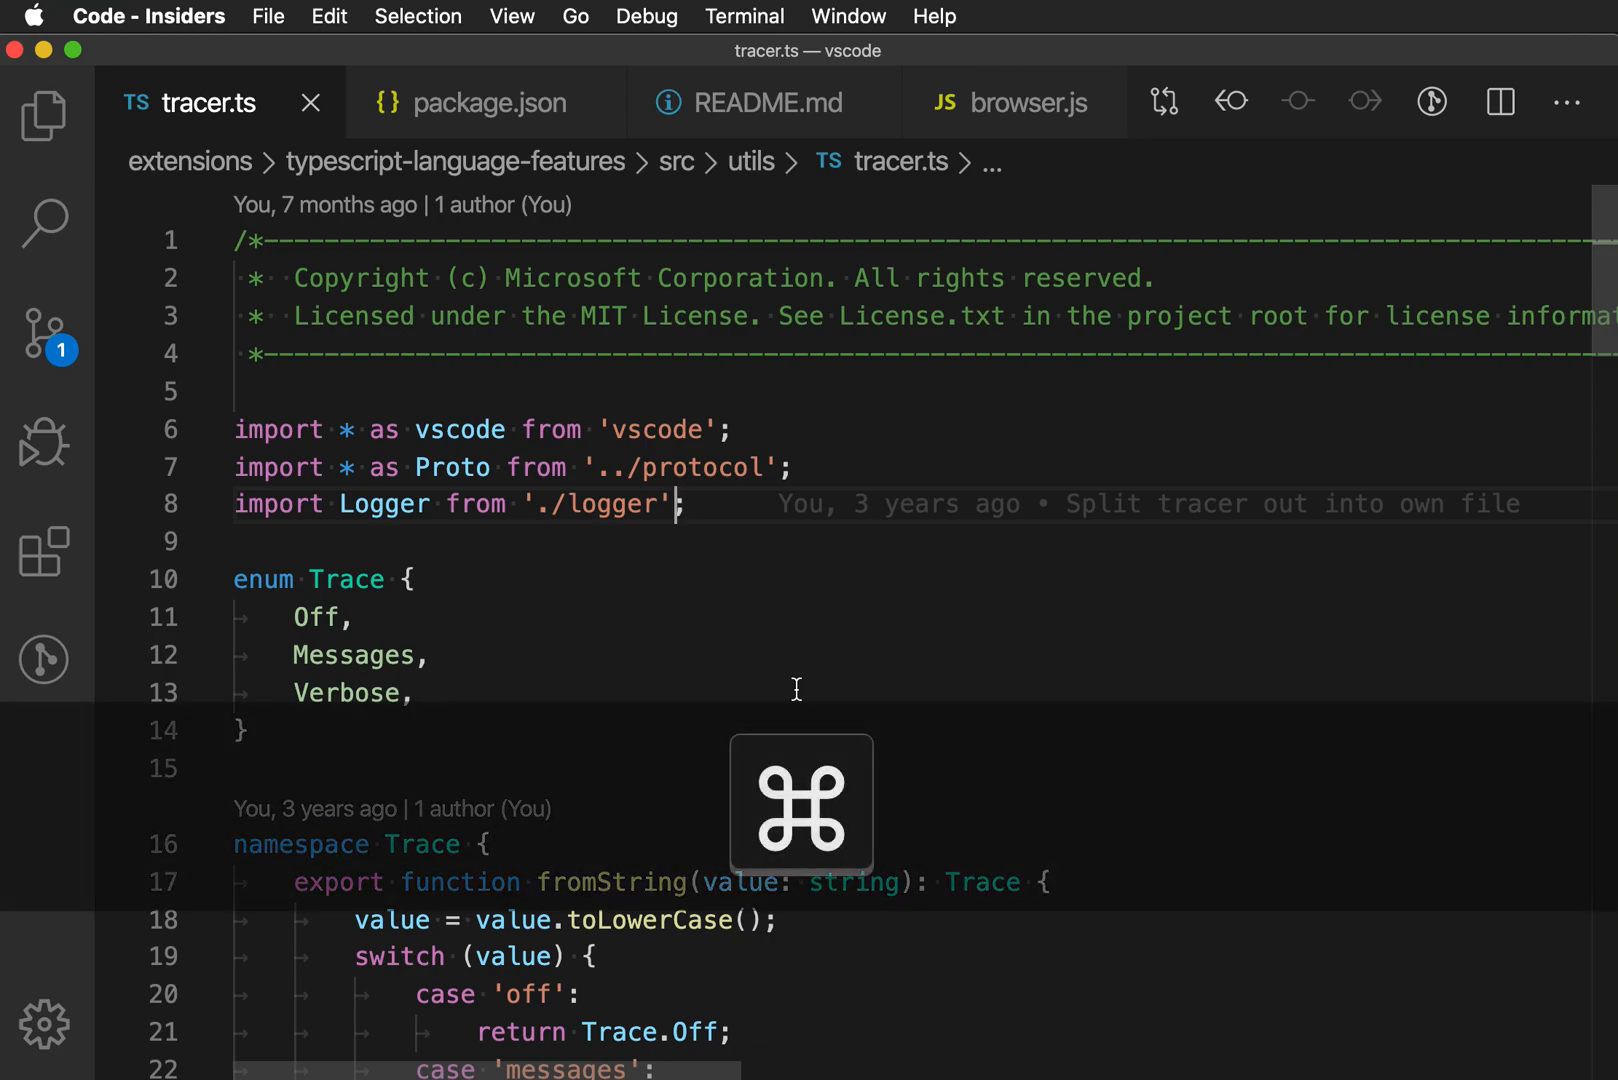
pyautogui.press('Escape')
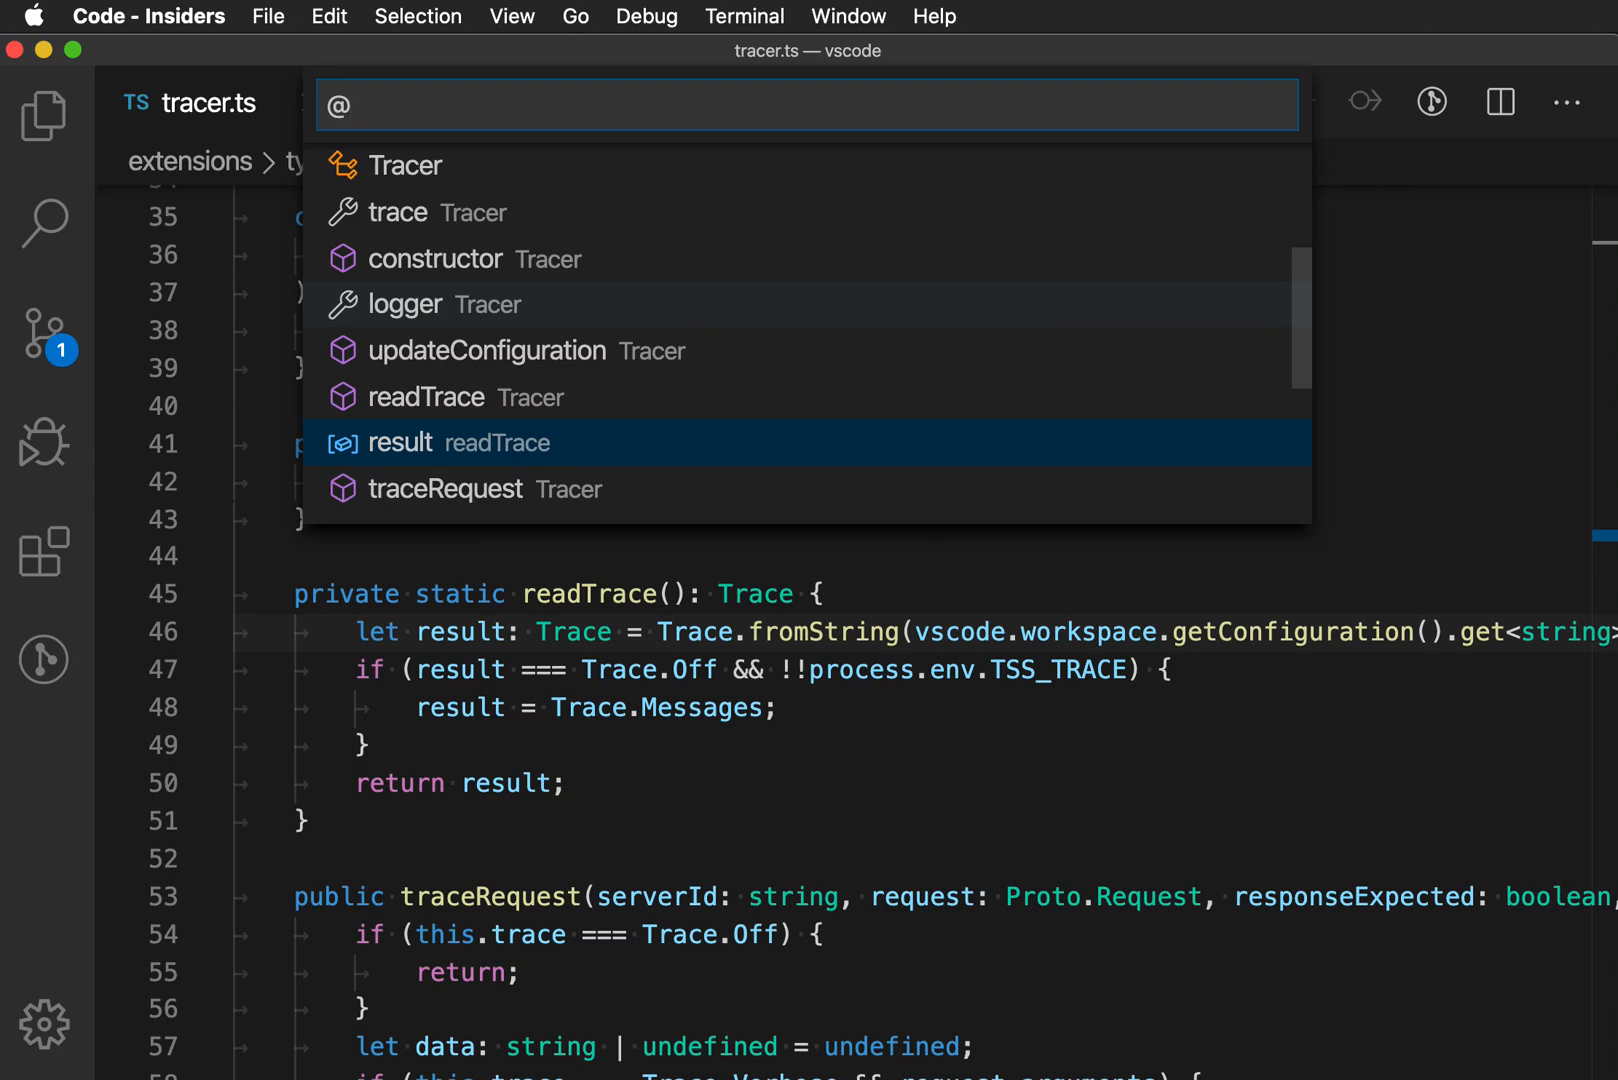
pyautogui.write('logg')
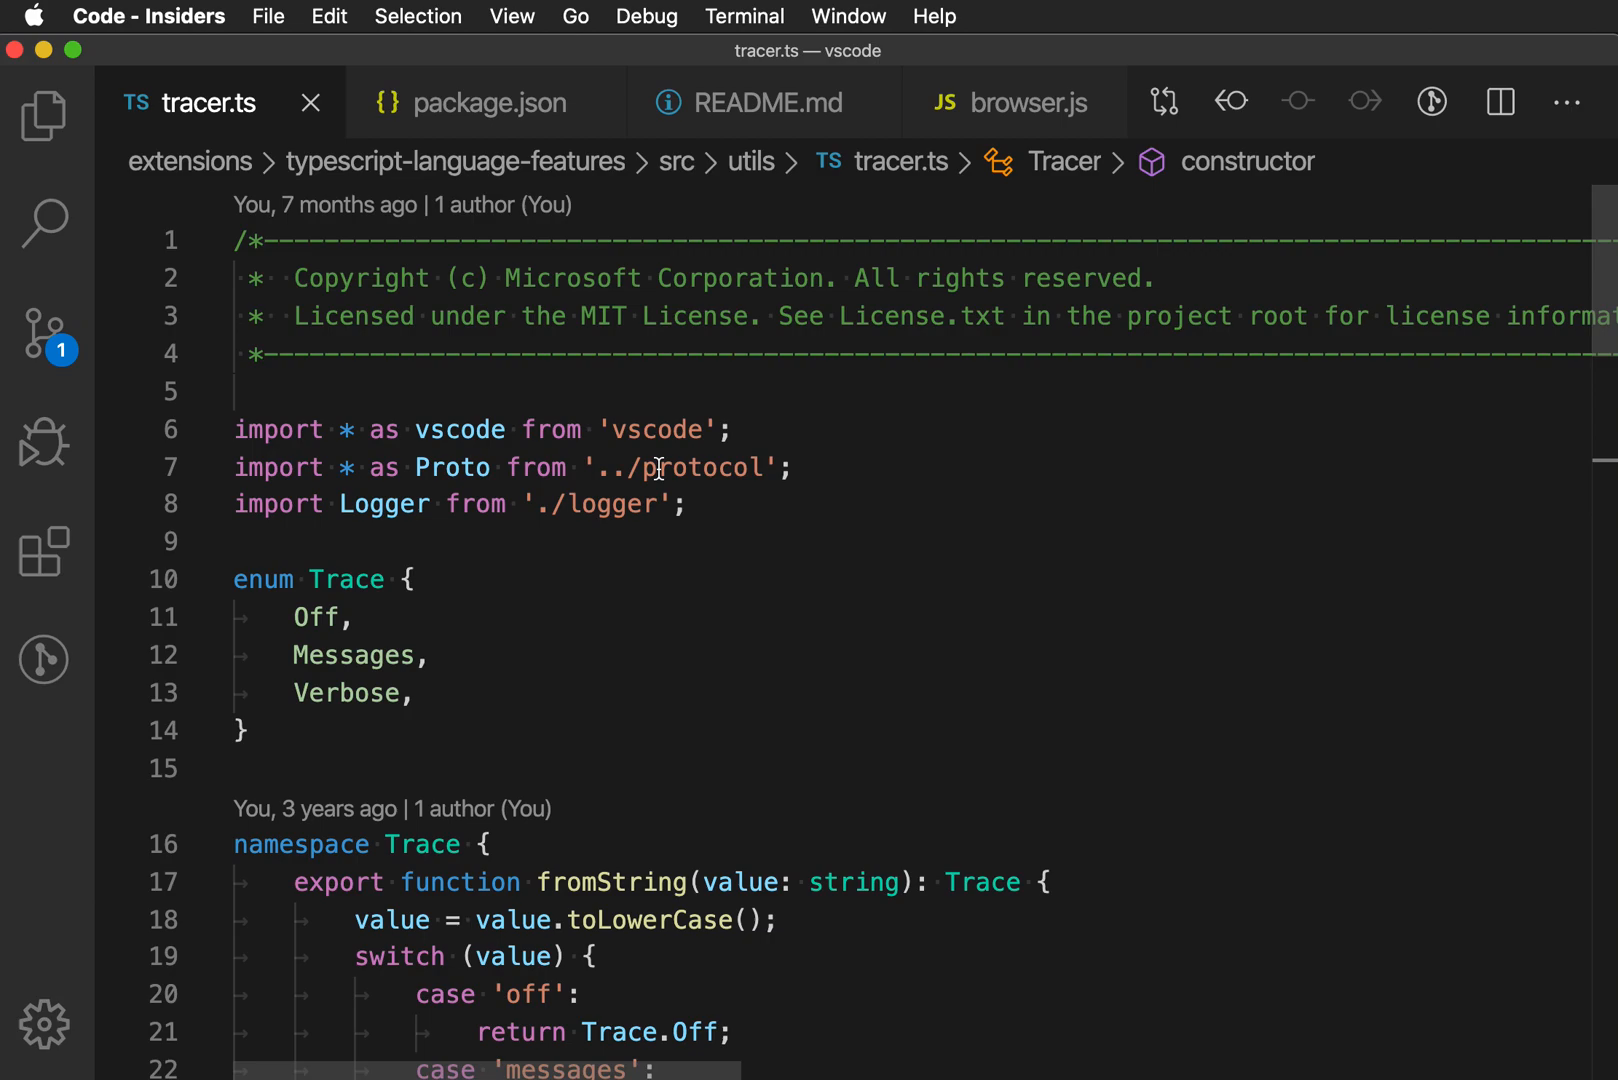
pyautogui.click(485, 102)
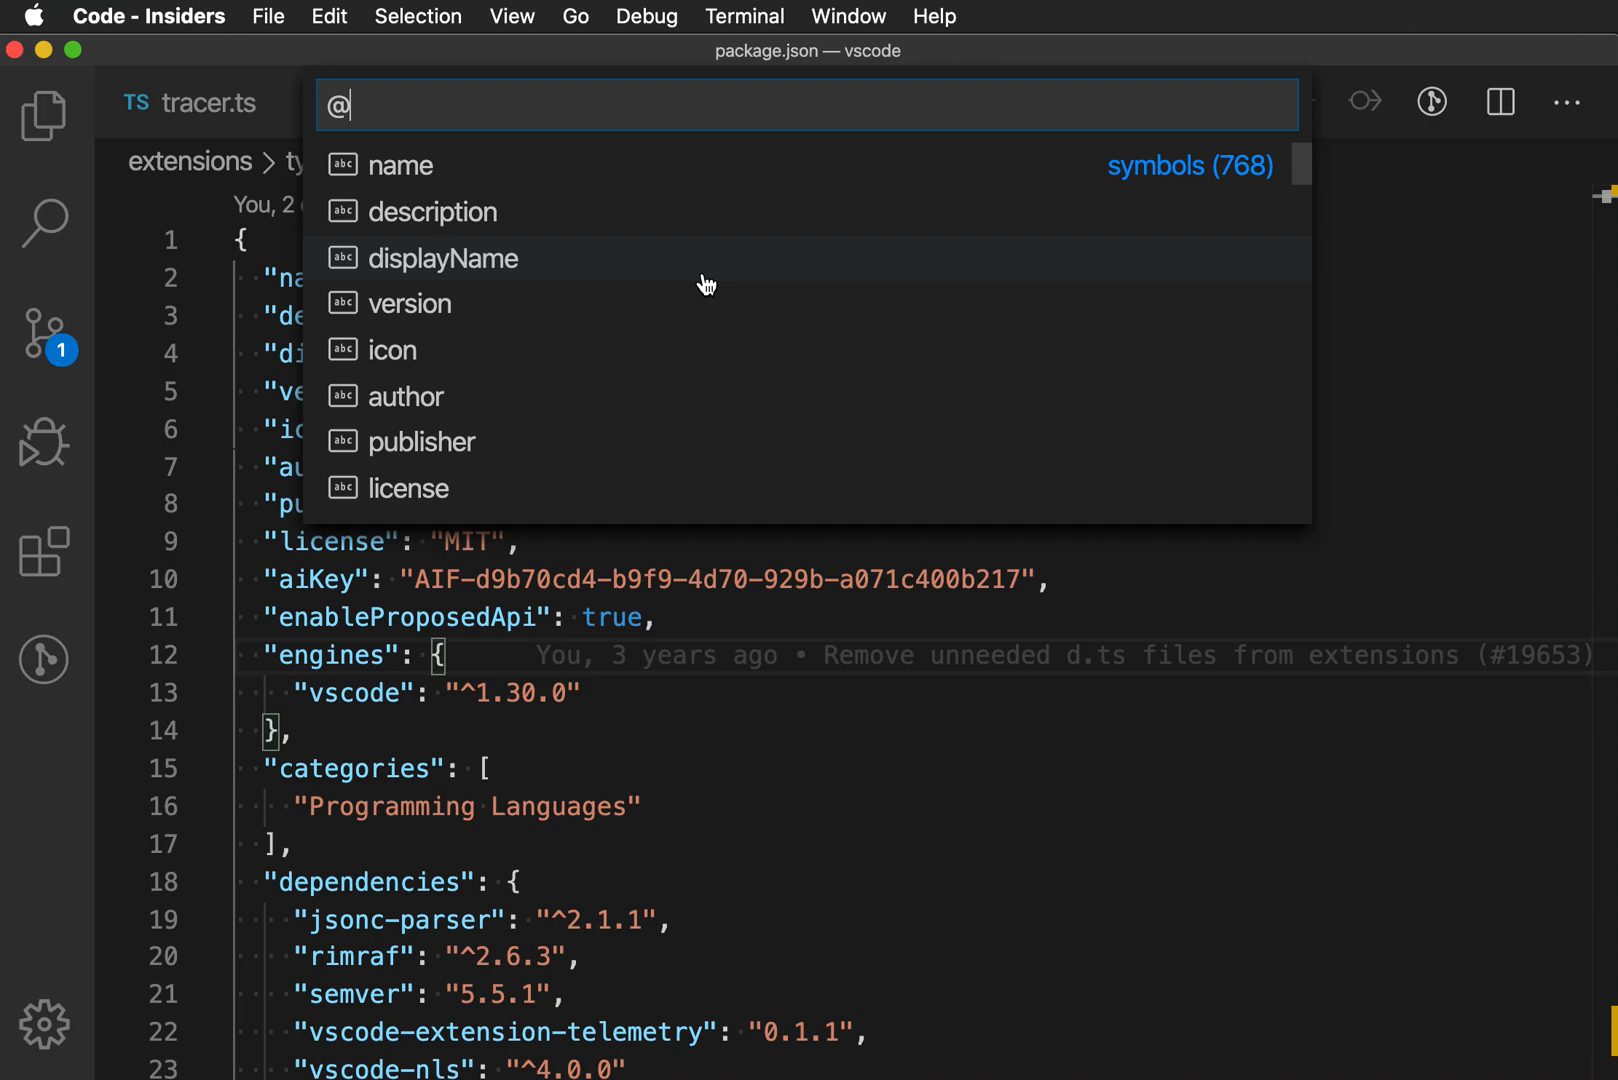
pyautogui.press('Enter')
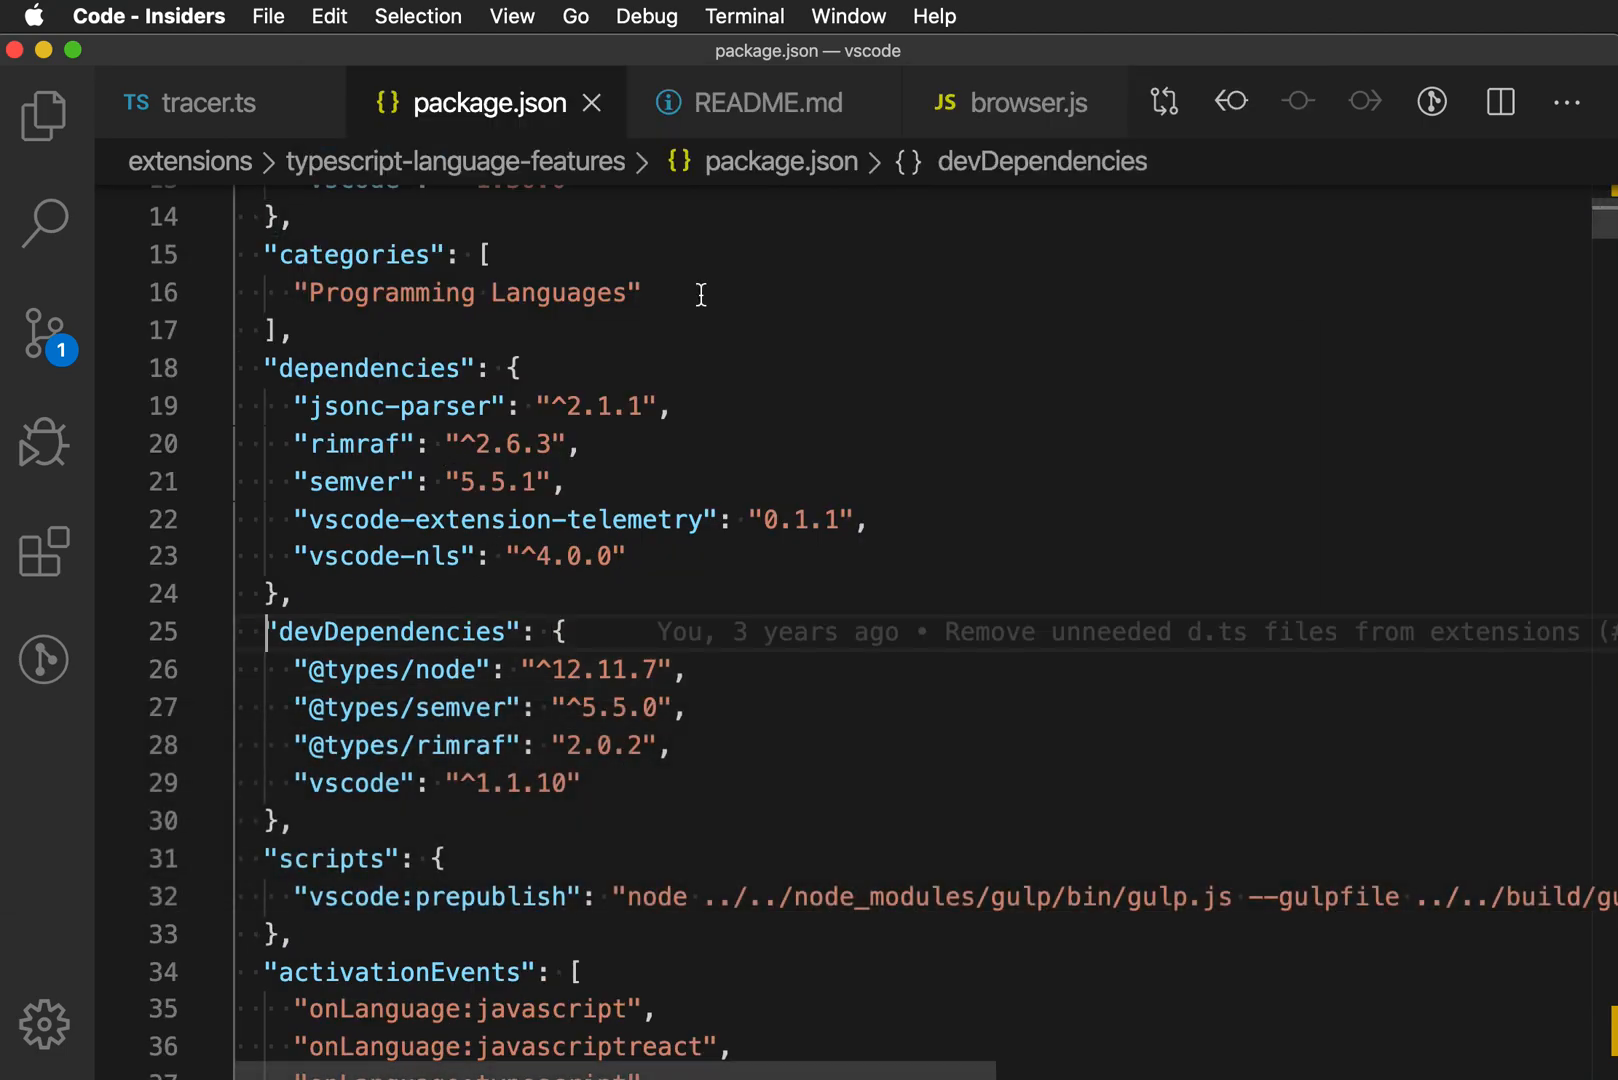
# Jump to the '### Debug' heading in README.md from its six-heading symbol list.
pyautogui.click(767, 102)
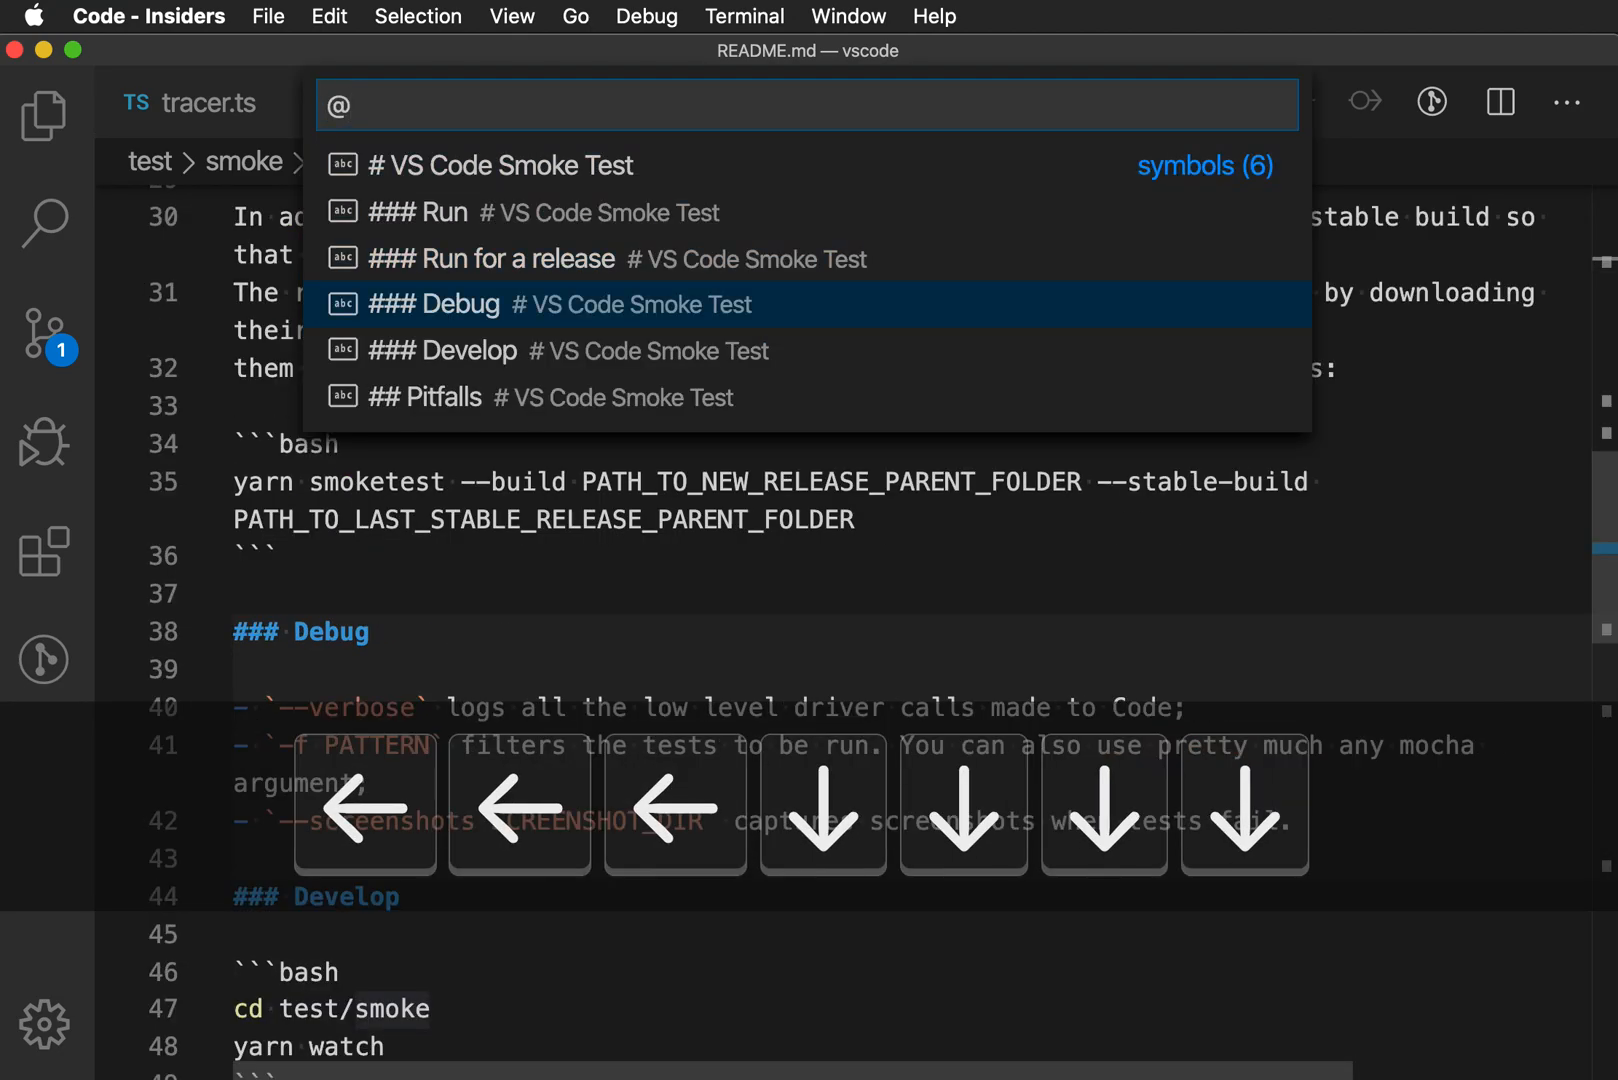
pyautogui.click(432, 303)
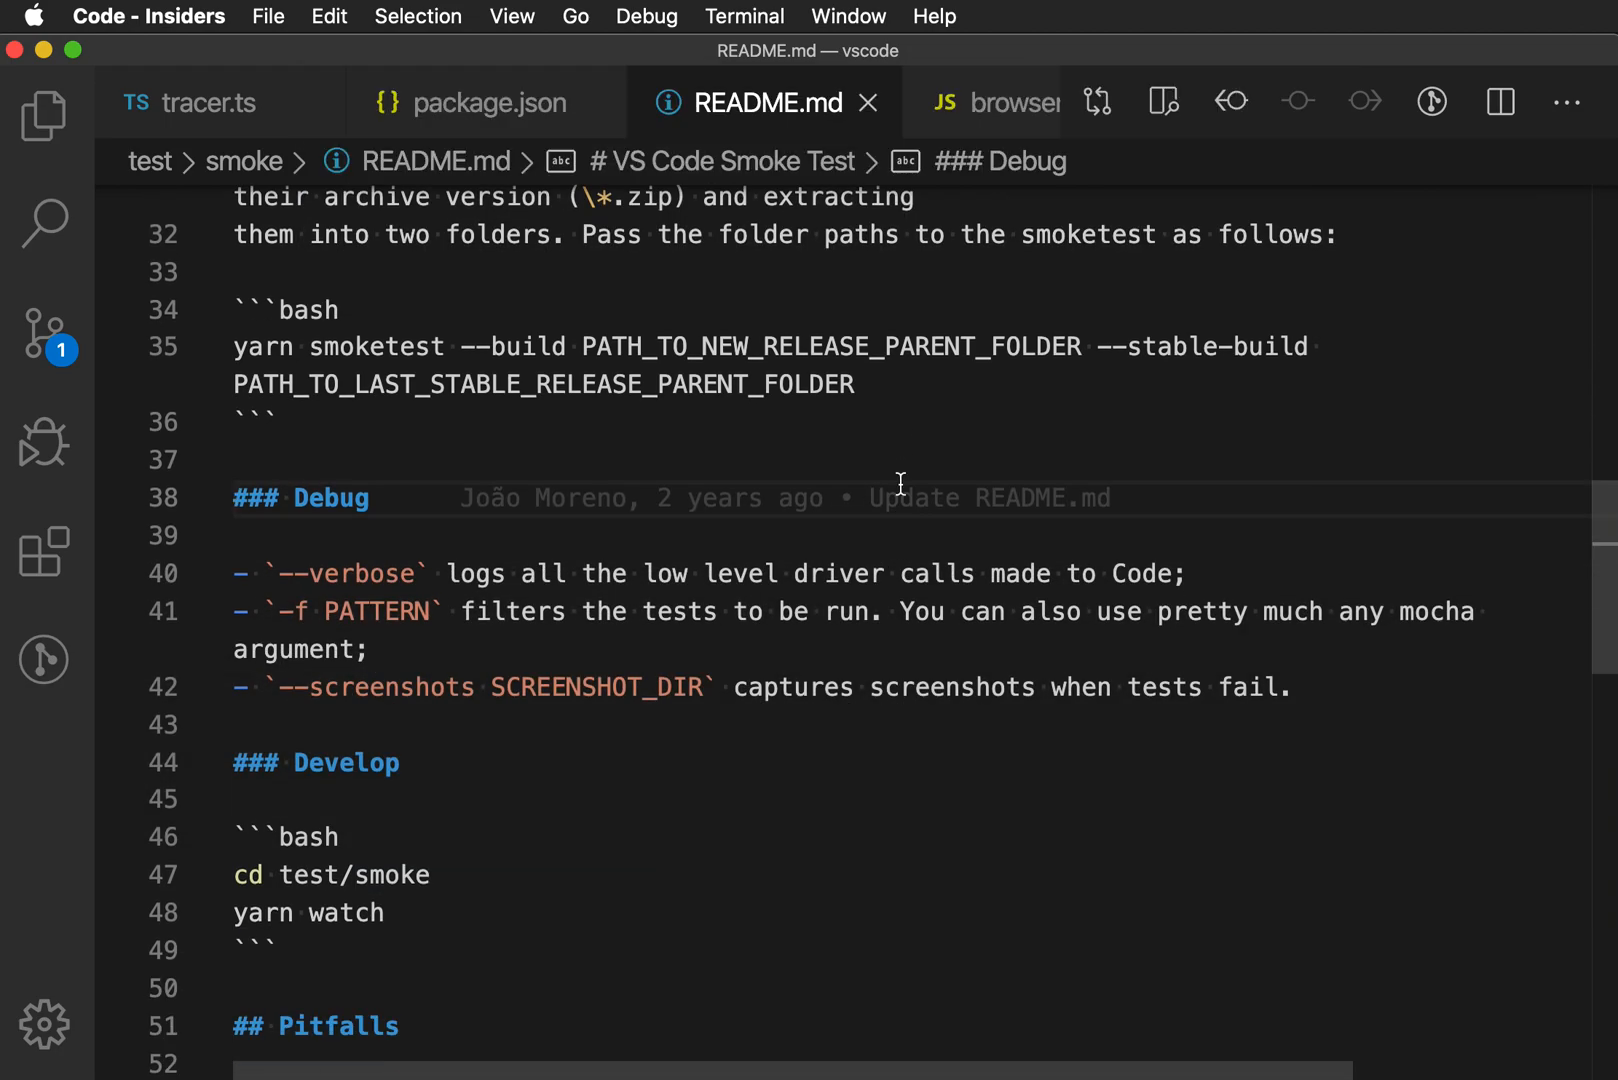
# Switch to browser.js and scroll toward the app.get('/') callback on line 26.
pyautogui.click(998, 102)
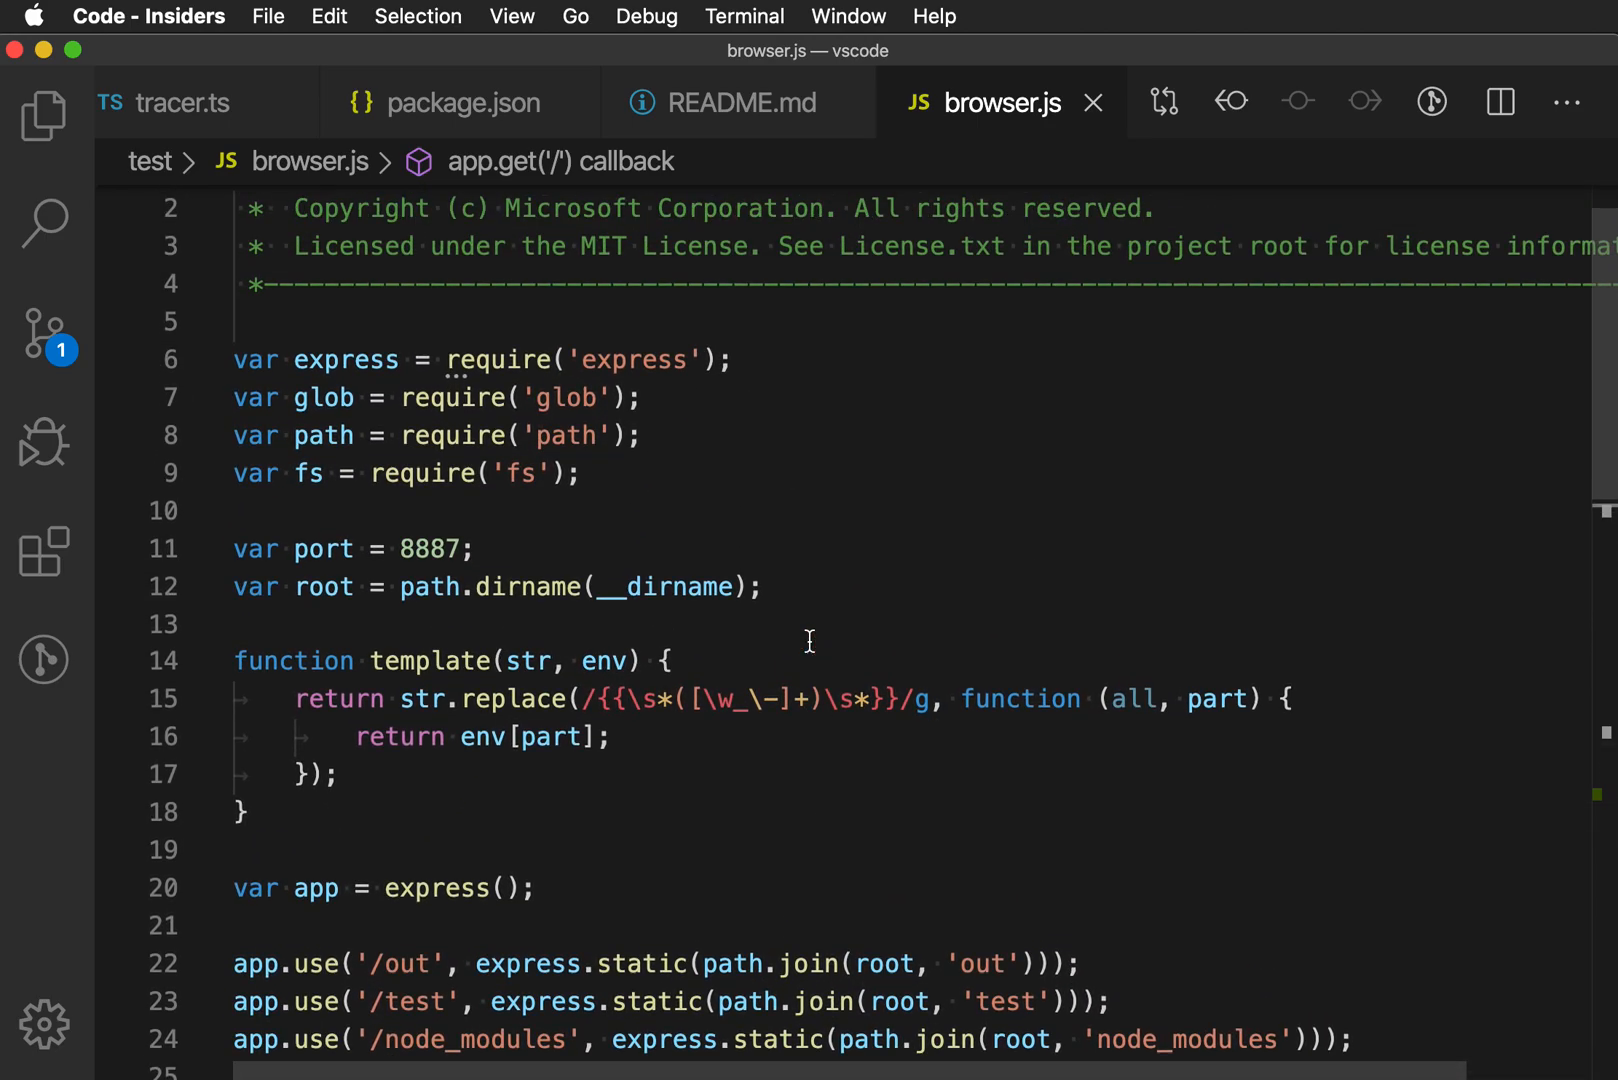
pyautogui.scroll(-3)
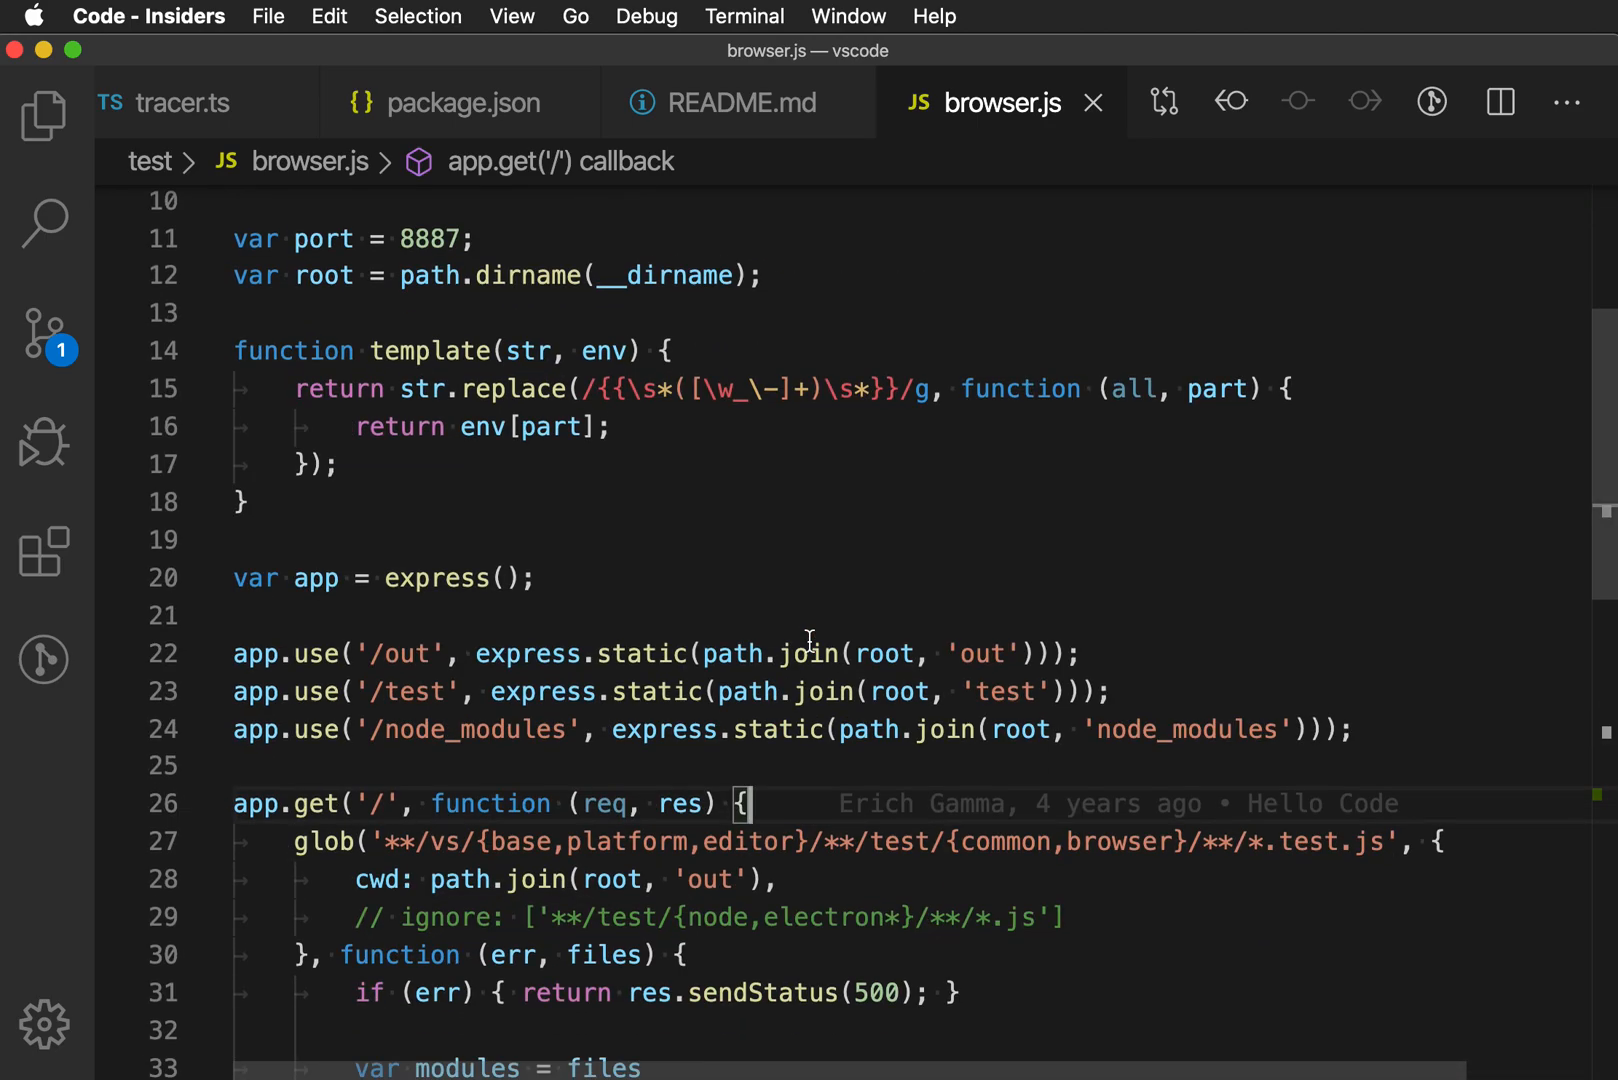
pyautogui.moveTo(809, 588)
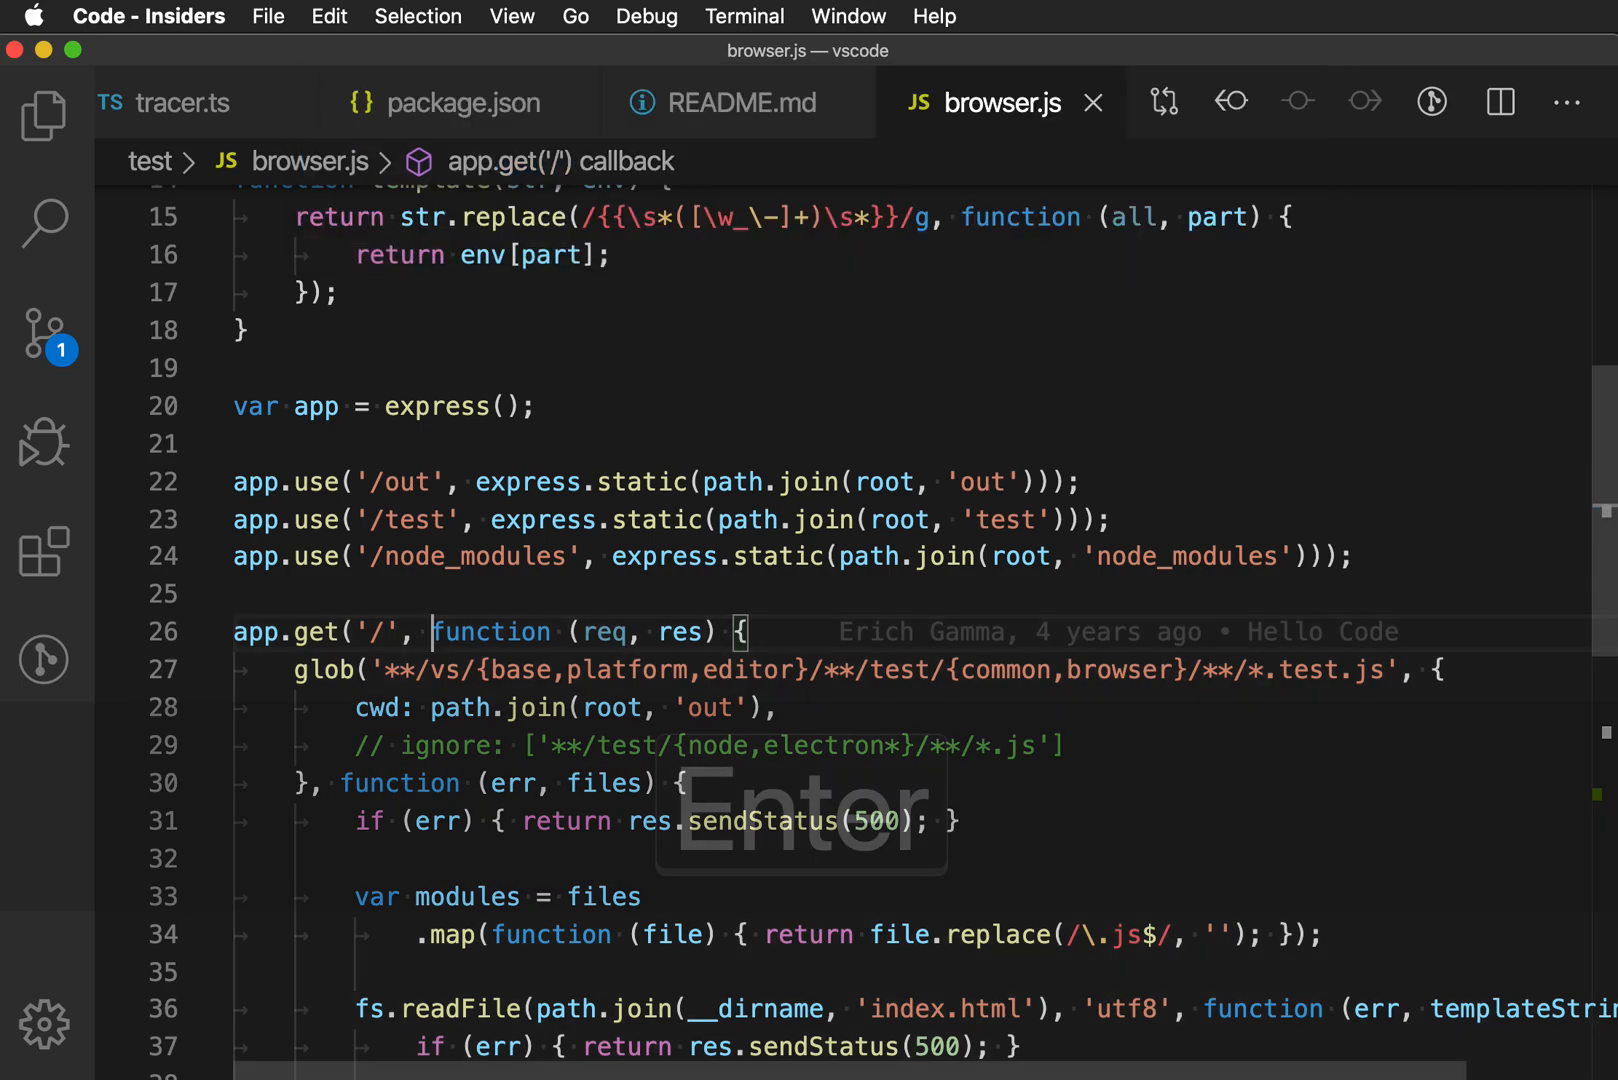
pyautogui.scroll(-3)
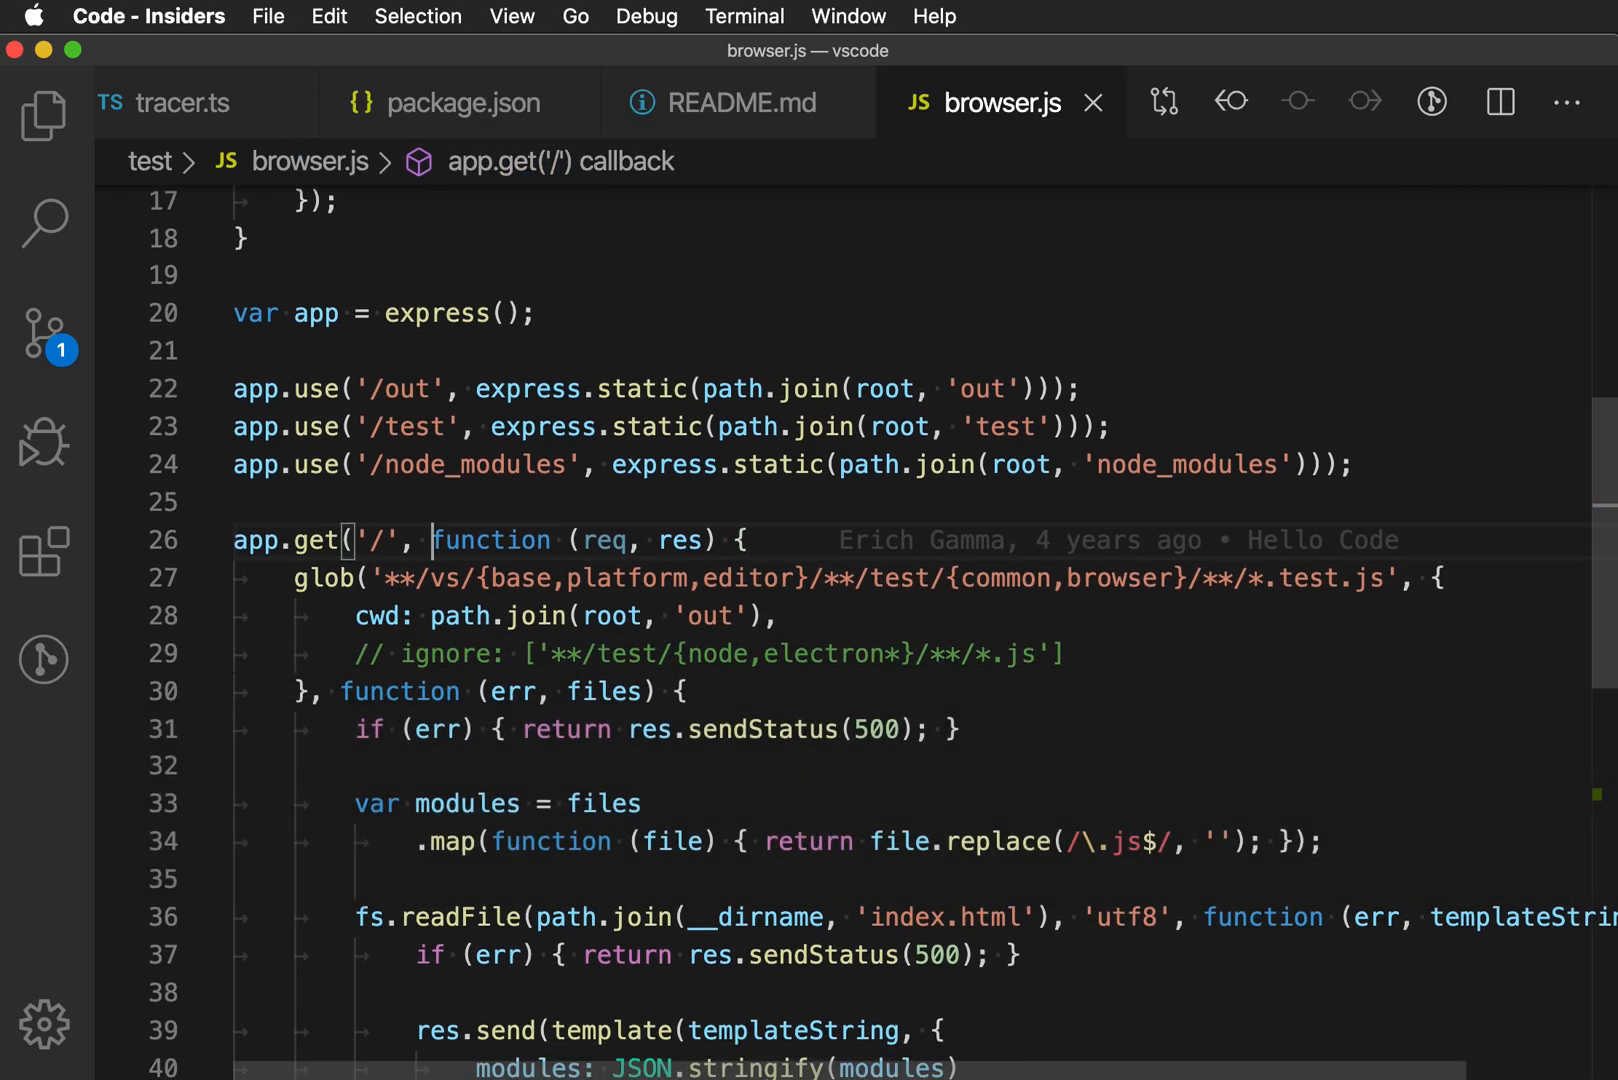